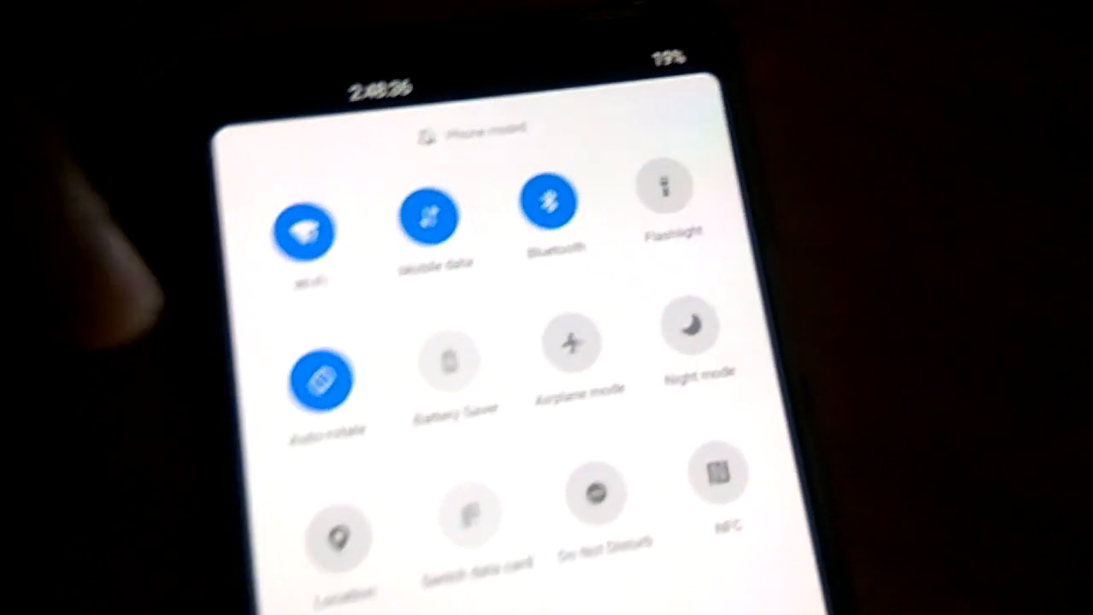
Switch the Bluetooth tile off in the Quick Settings panel
{"action": "left_click", "coordinate": [308, 231]}
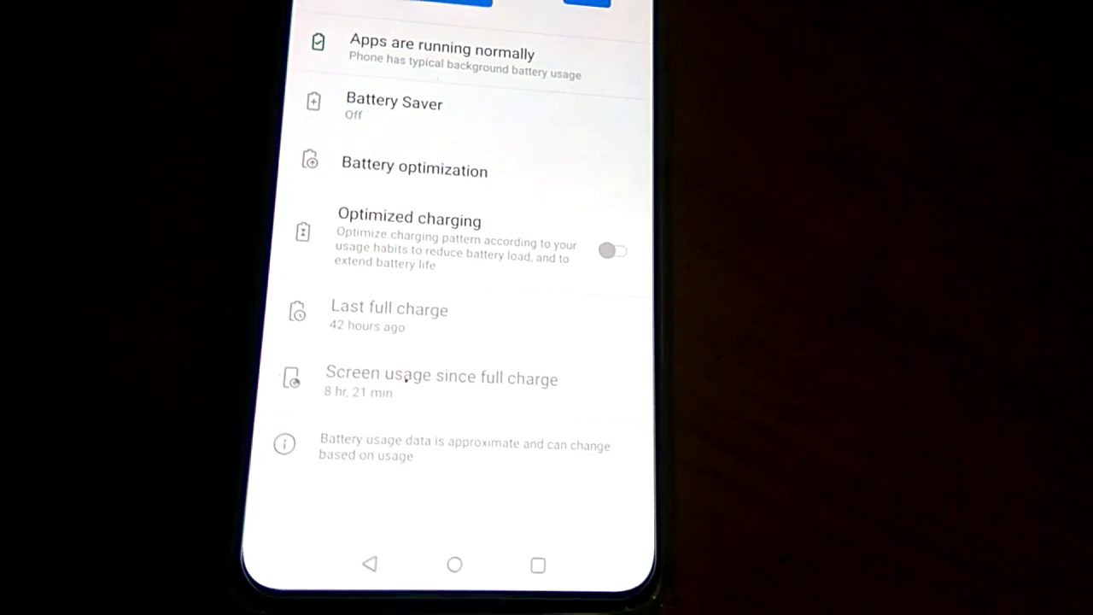
Reach Advanced optimization via Battery optimization's three-dot menu and enable Adaptive Battery
{"action": "left_click", "coordinate": [413, 171]}
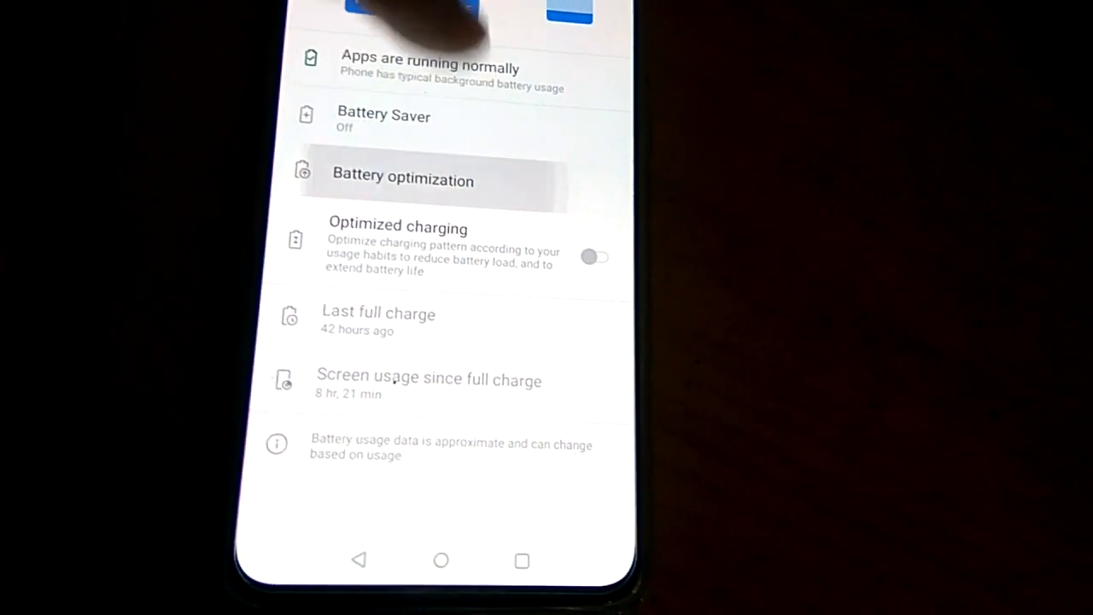
{"action": "left_click", "coordinate": [404, 176]}
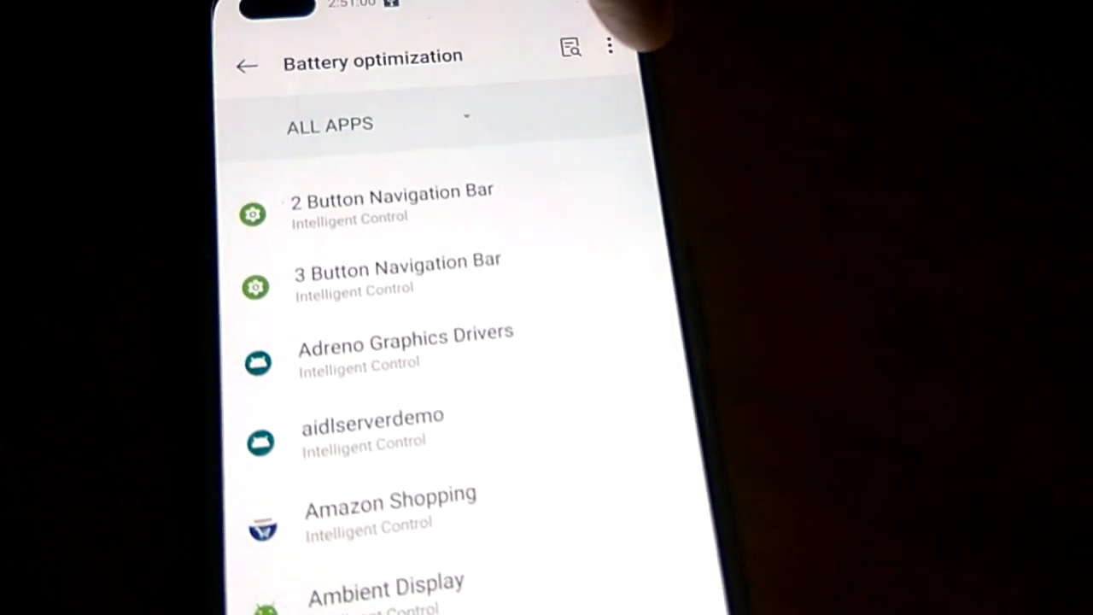
{"action": "left_click", "coordinate": [610, 46]}
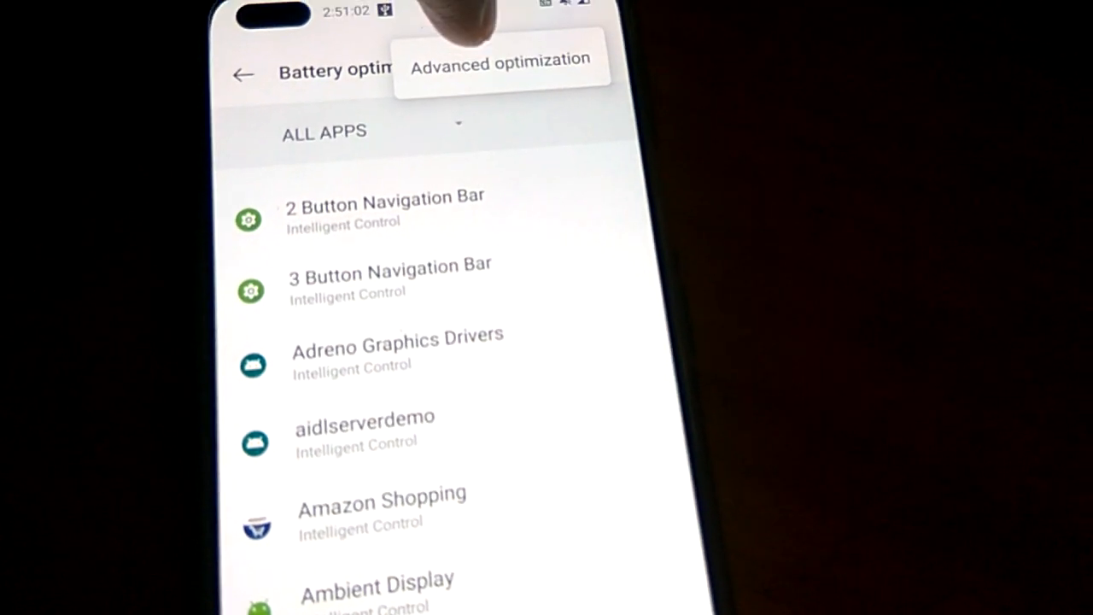
{"action": "left_click", "coordinate": [501, 61]}
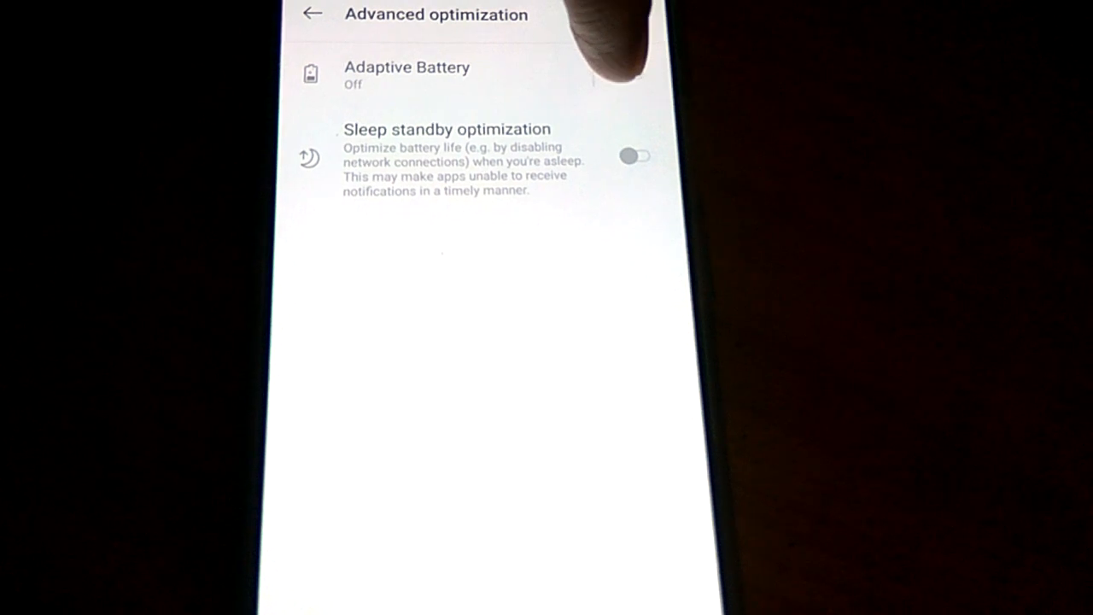
{"action": "left_click", "coordinate": [633, 79]}
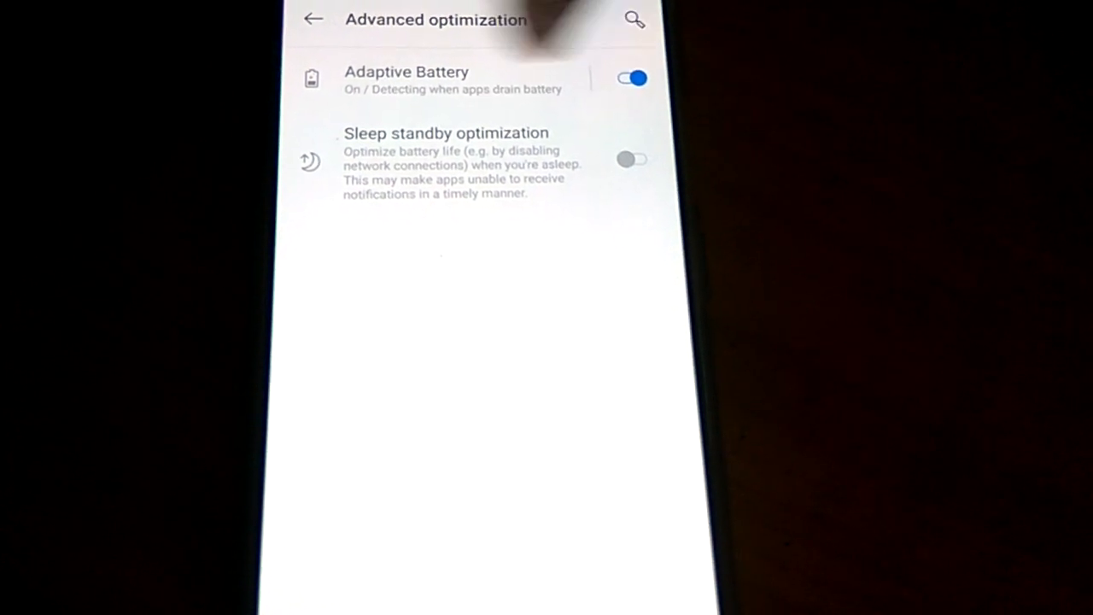